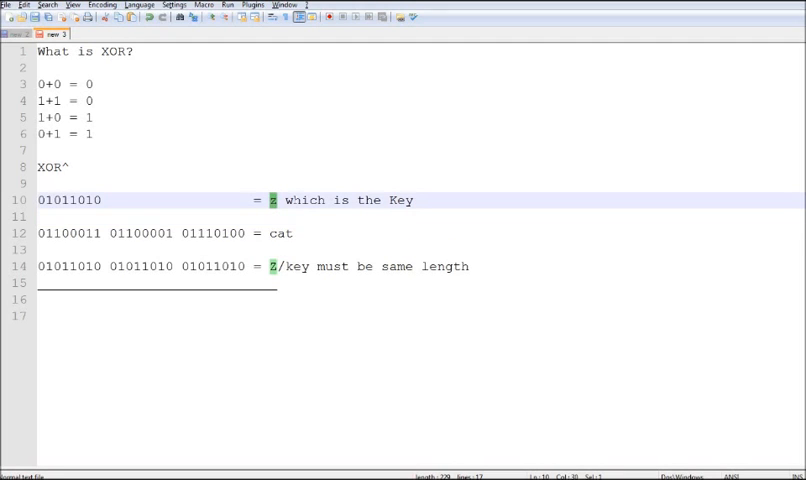
left_click_drag(34, 200, 114, 200)
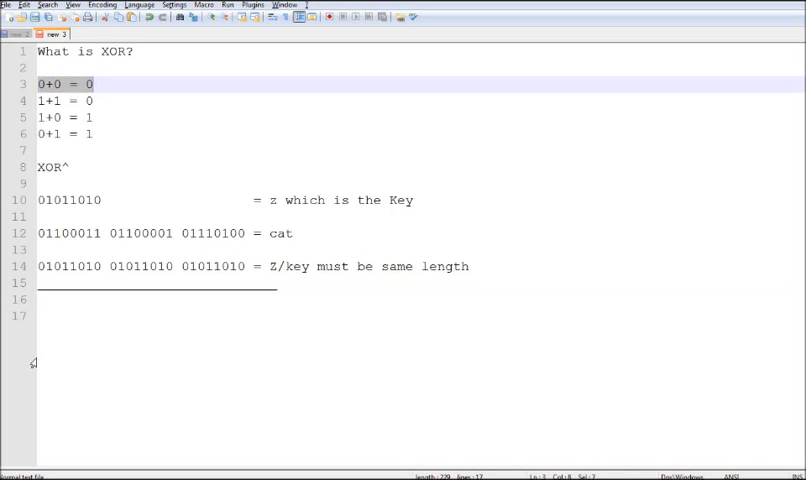
type("0")
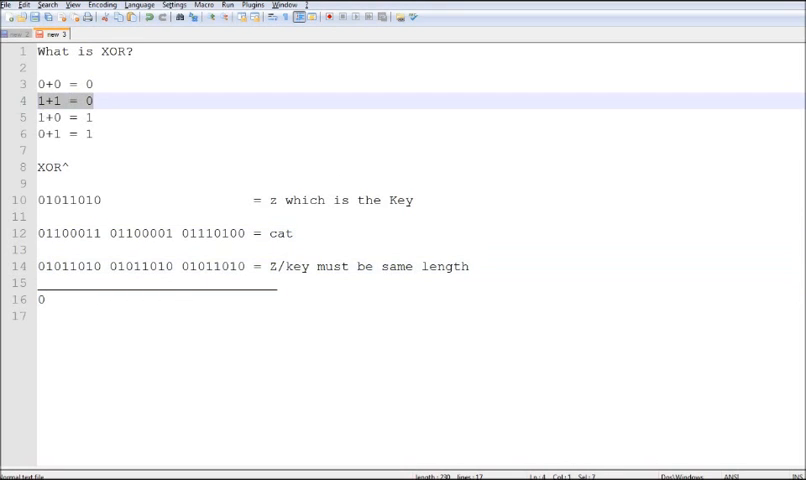
type("0")
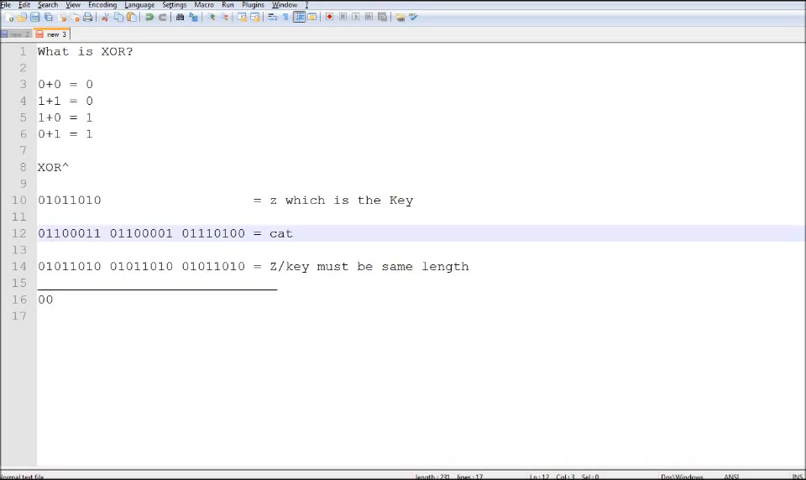
type("1")
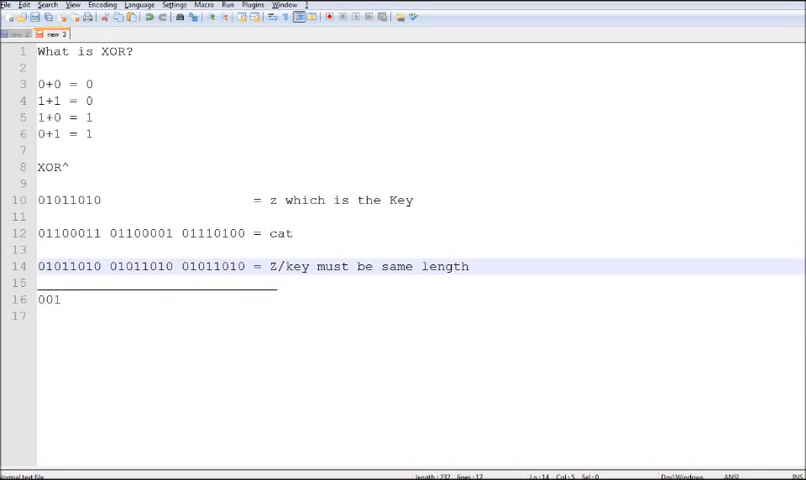
type("1")
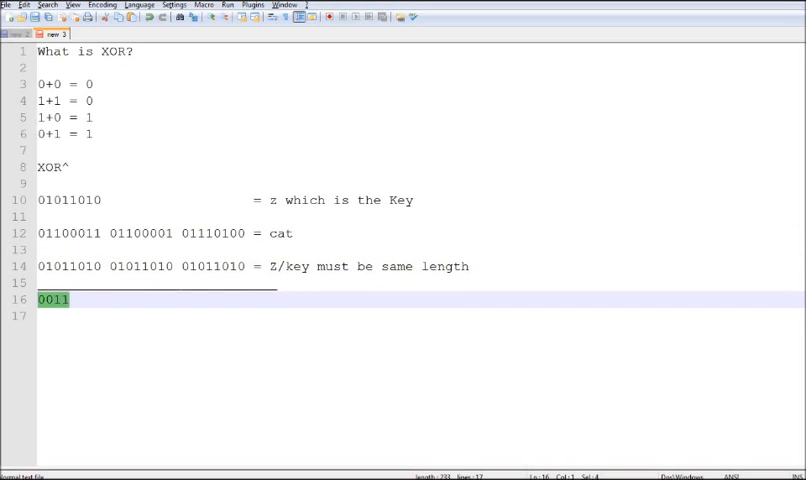
type("1001 00111011 00101110")
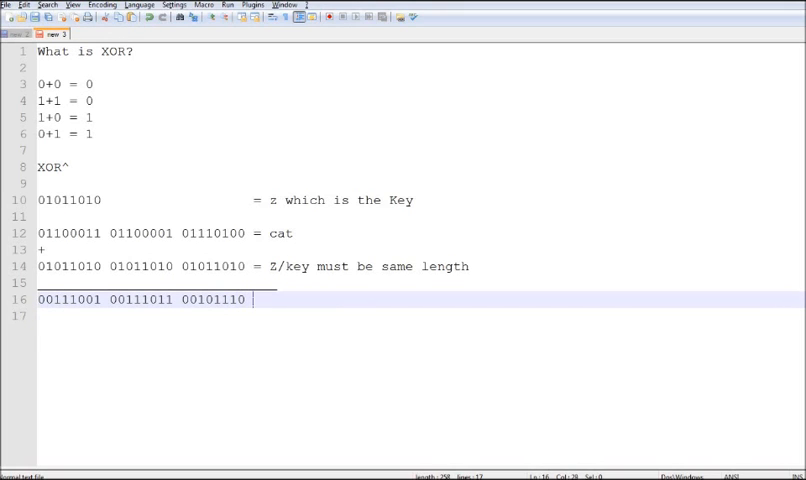
Append '= encrypted message =' after the XOR result on line 16
type("= encrypted")
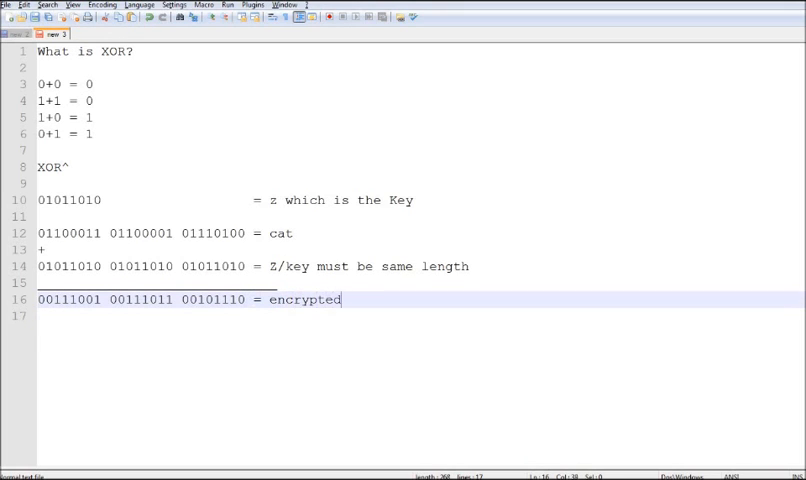
type("message")
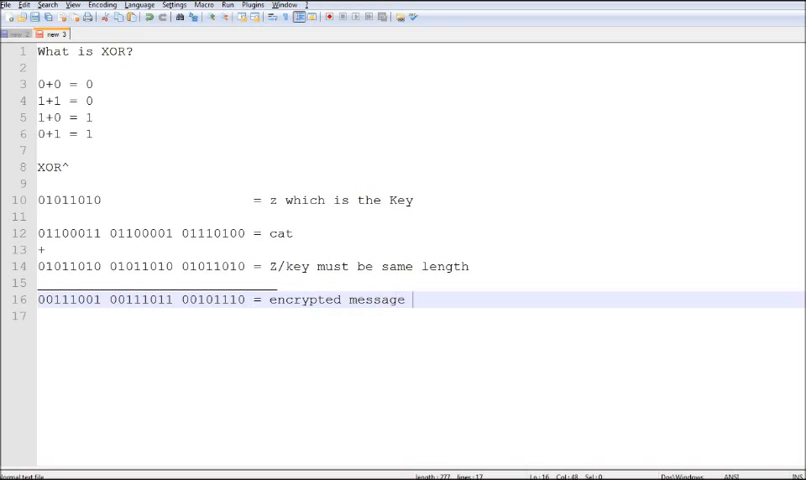
type("=")
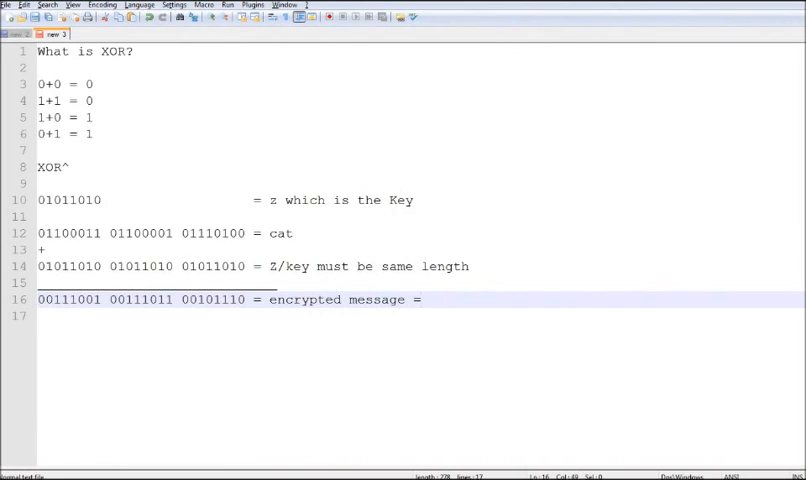
Show the ciphertext as '9;.' and the decrypted binary as '= Cat'
type("9;.")
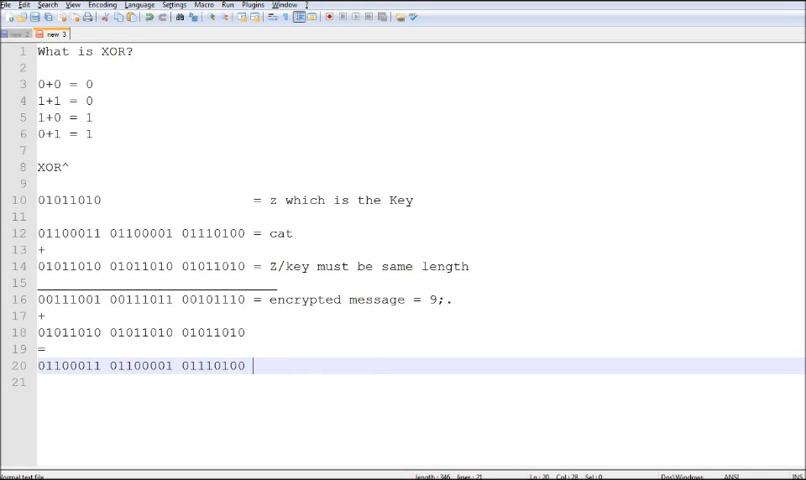
type("= Cat")
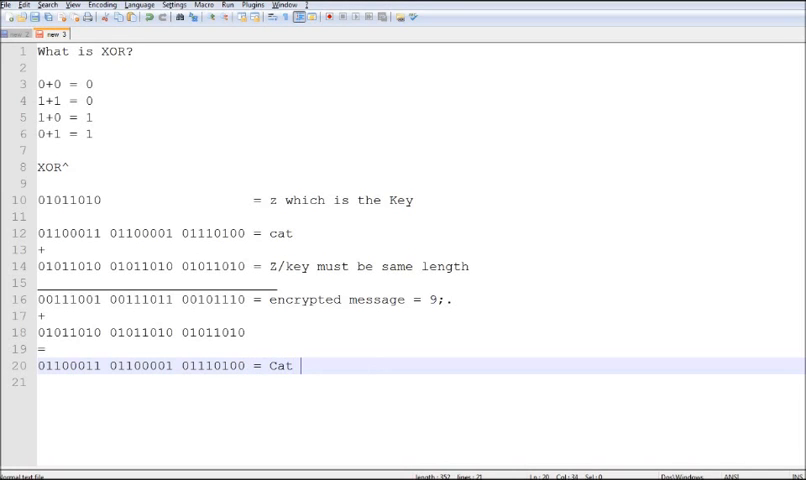